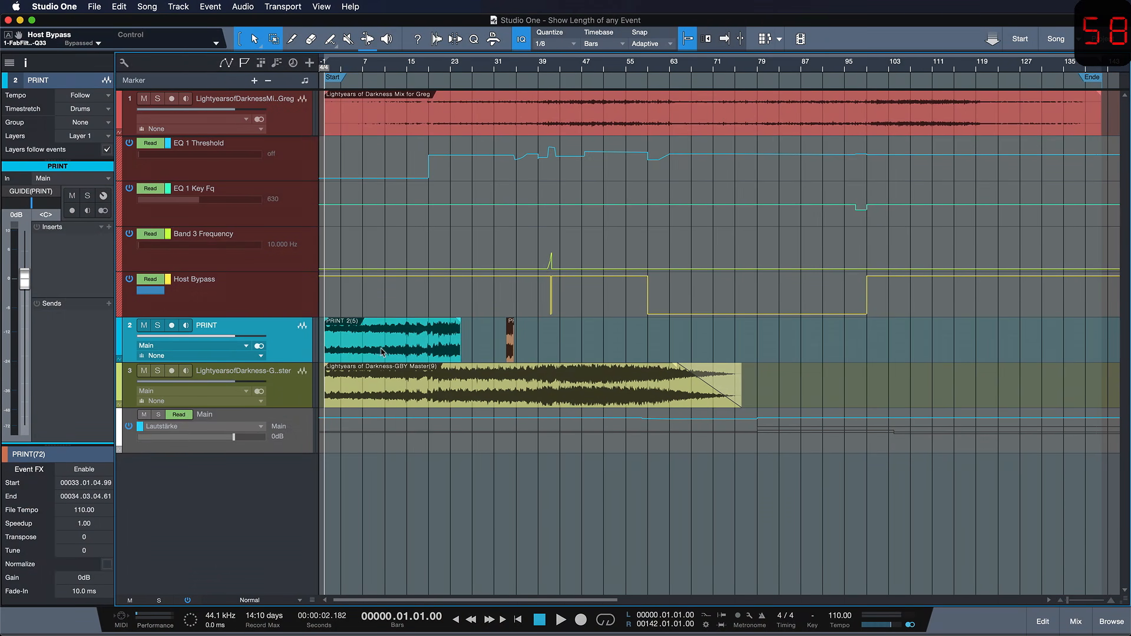
- Select the short PRINT(72) event so the loop range spans it
click(389, 339)
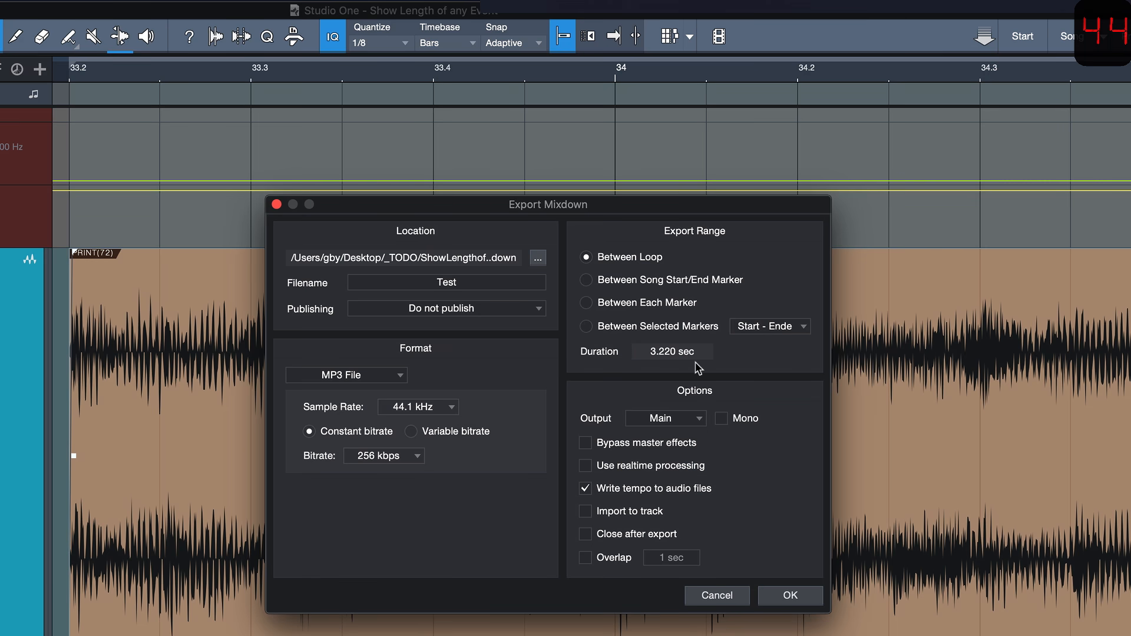
mouse_move(712, 573)
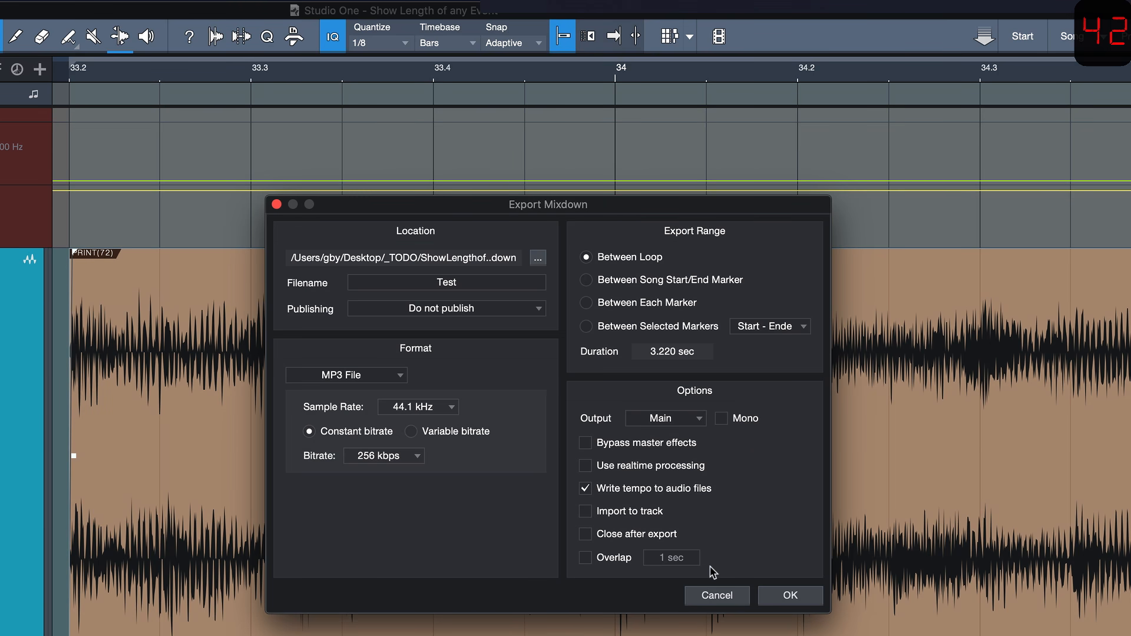
- Cancel Export Mixdown after noting the 3.220-second duration, then reach the application menu
click(715, 595)
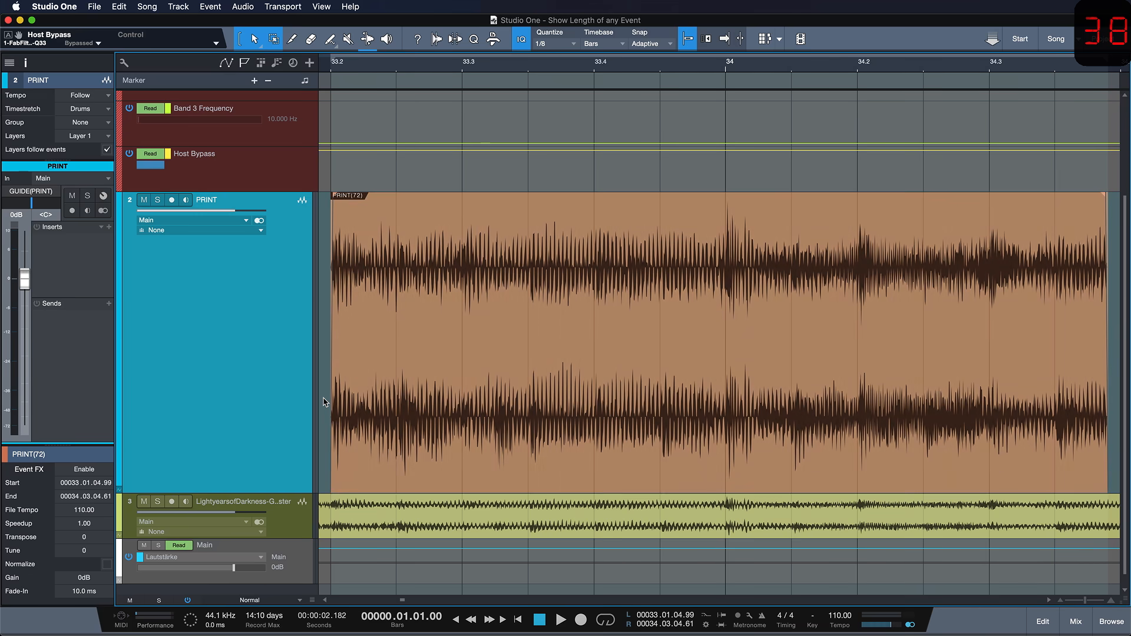
click(53, 7)
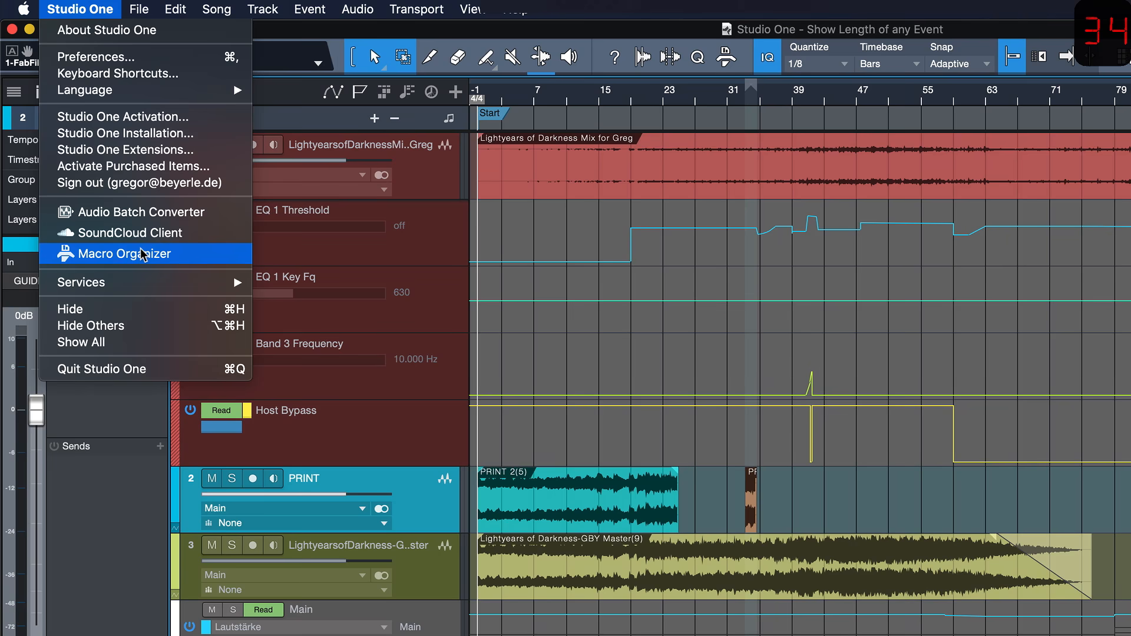
- In Macro Organizer, build a new macro from Loop Selection and Export Mixdown commands
click(132, 253)
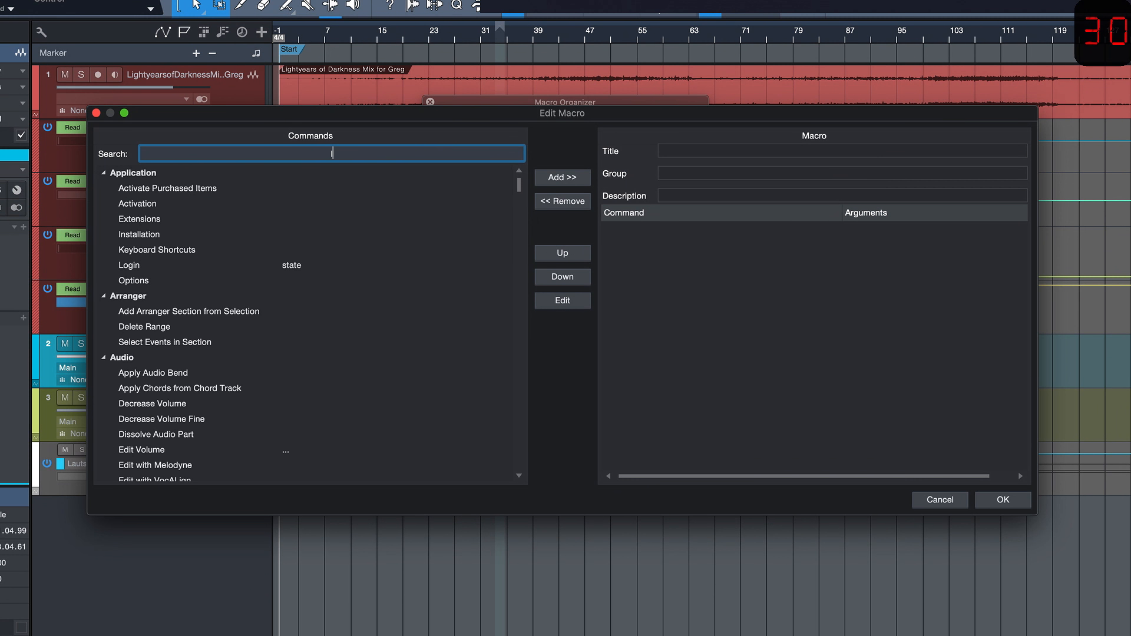
text(loop sele)
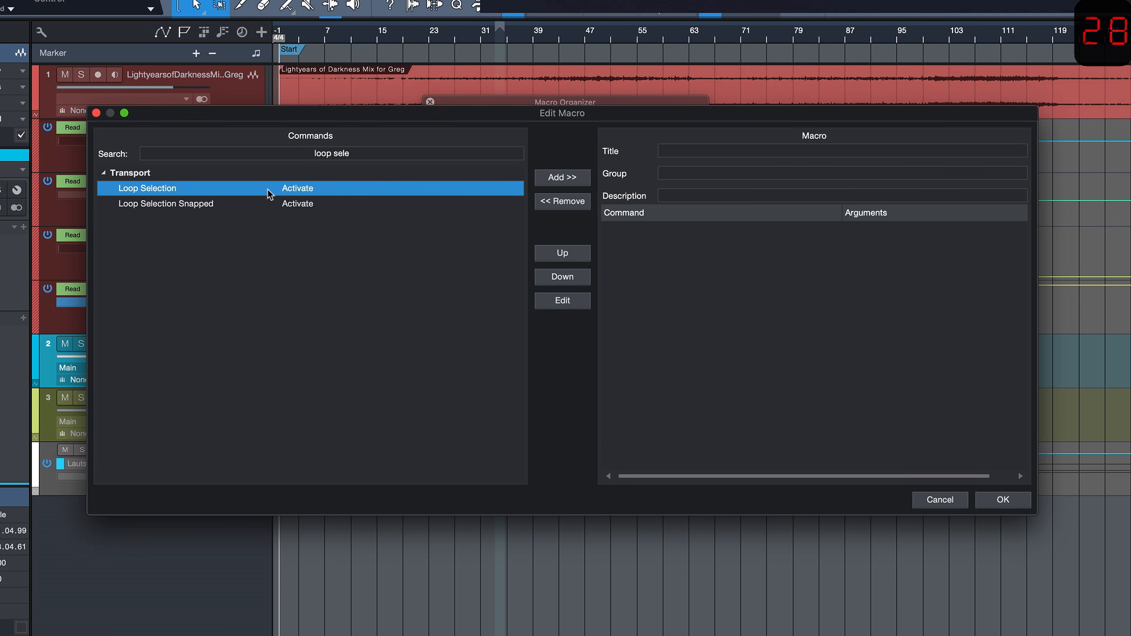
text(export m)
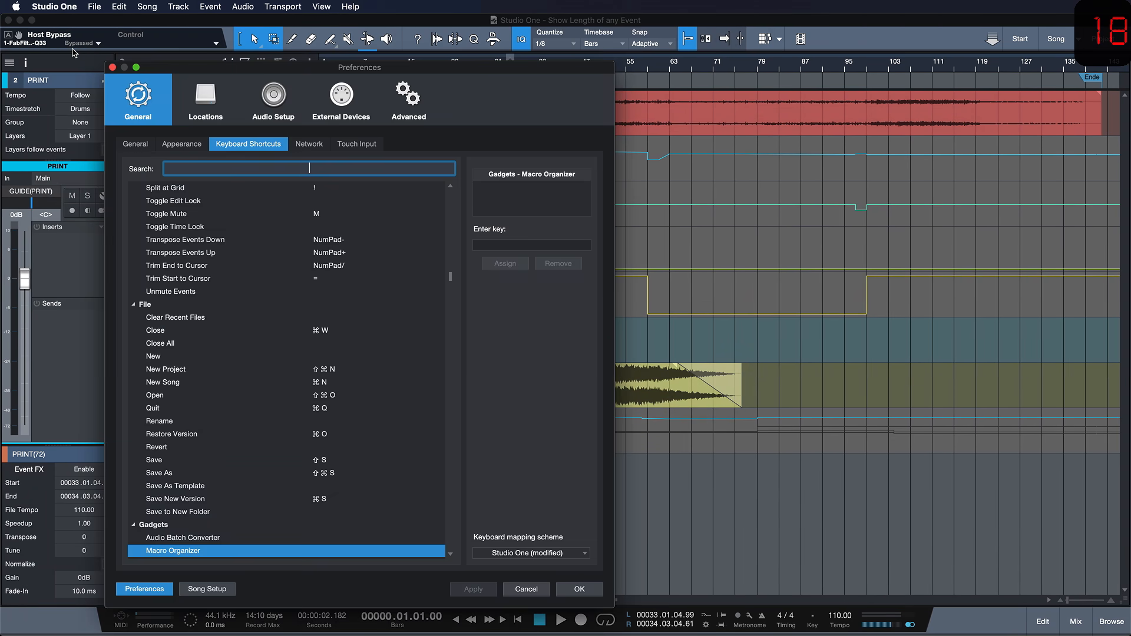
- Find the Show Length macro in Keyboard Shortcuts and apply its new key assignment
text(show lengt)
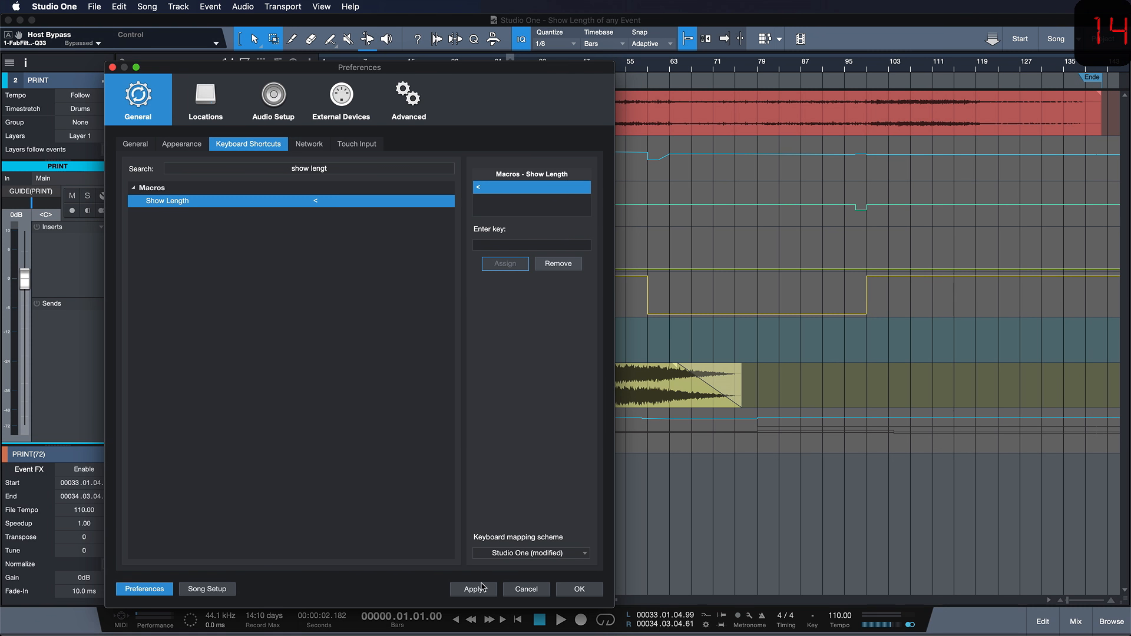
click(578, 588)
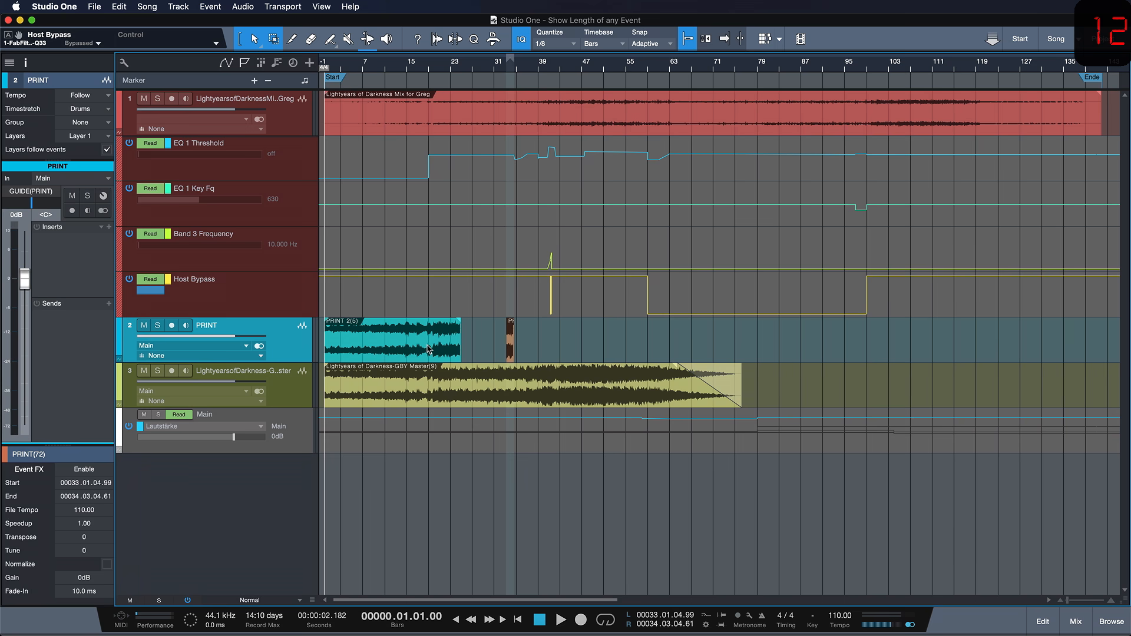